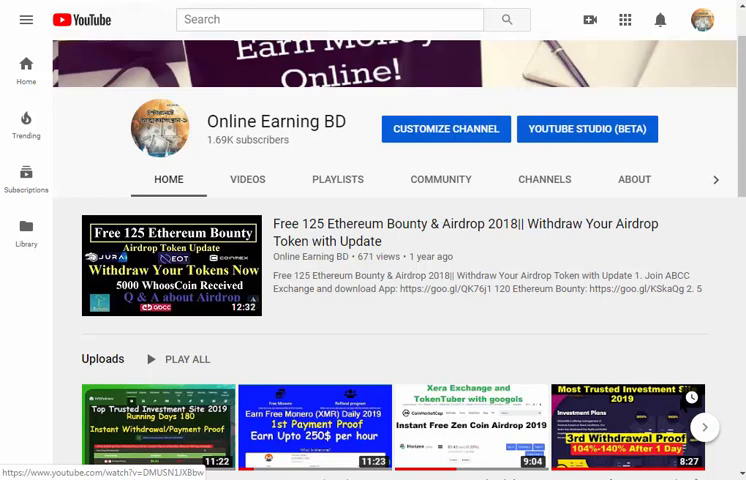
{"action": "mouse_move", "coordinate": [660, 42]}
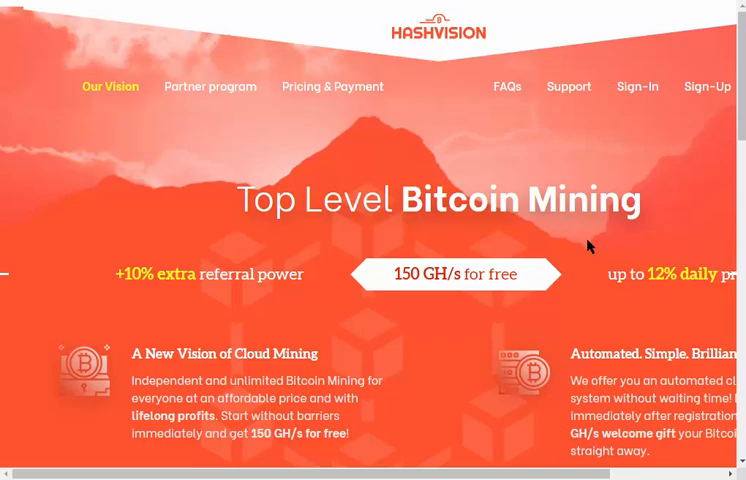
Scroll down to the miner and system statistics, then back up to the banner.
{"action": "scroll", "scroll_direction": "down", "scroll_amount": 3}
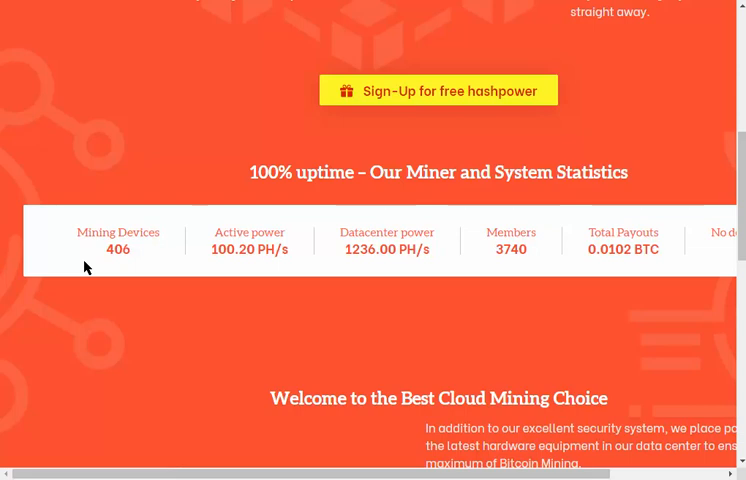
{"action": "mouse_move", "coordinate": [520, 266]}
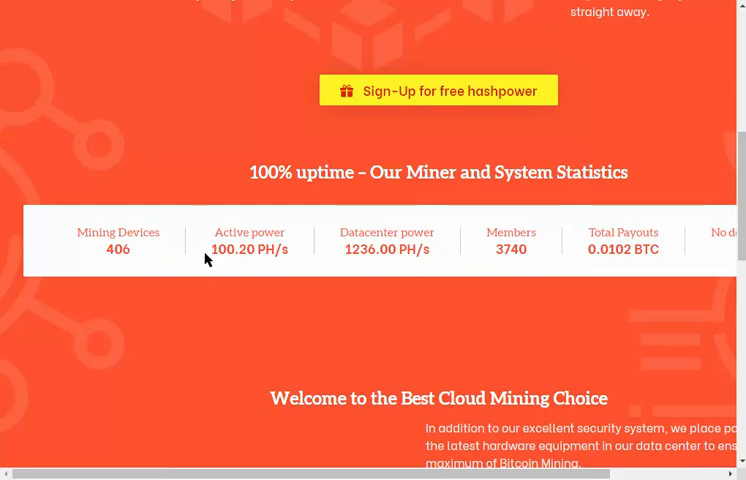
{"action": "mouse_move", "coordinate": [204, 258]}
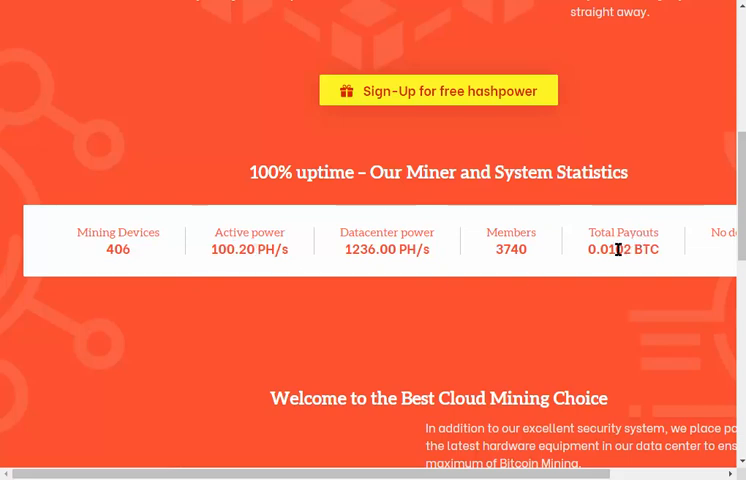
{"action": "mouse_move", "coordinate": [621, 254]}
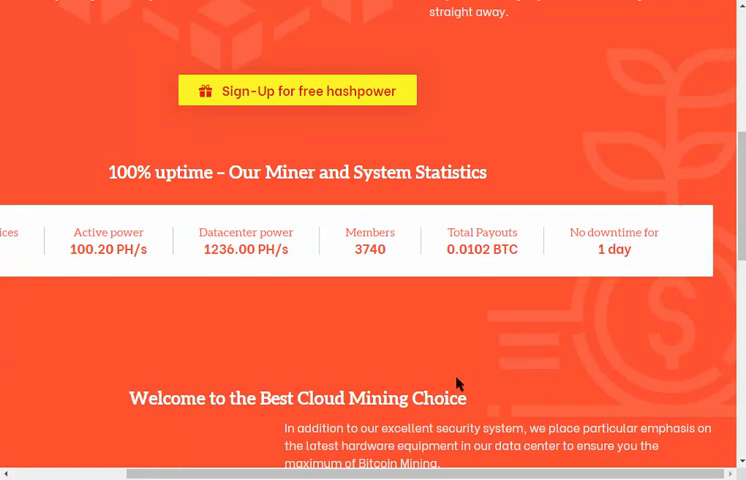
{"action": "scroll", "scroll_direction": "up", "scroll_amount": 3}
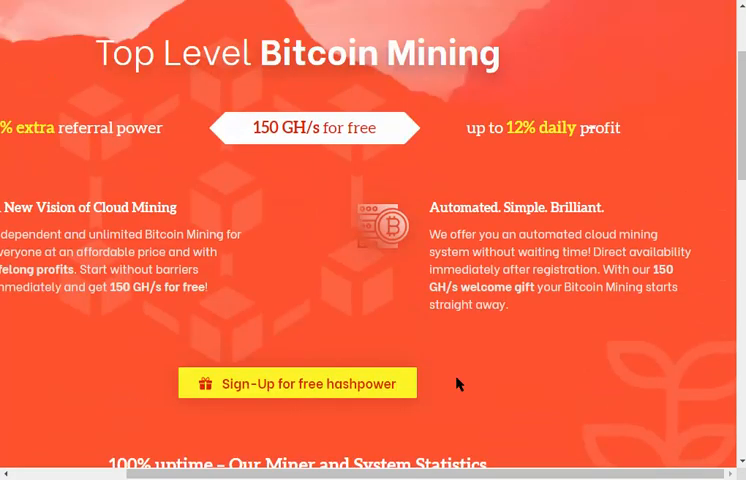
{"action": "scroll", "scroll_direction": "up", "scroll_amount": 3}
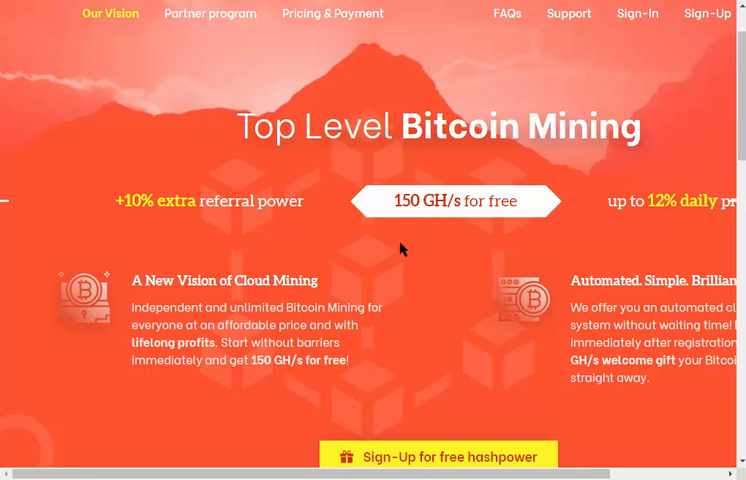
{"action": "mouse_move", "coordinate": [367, 251]}
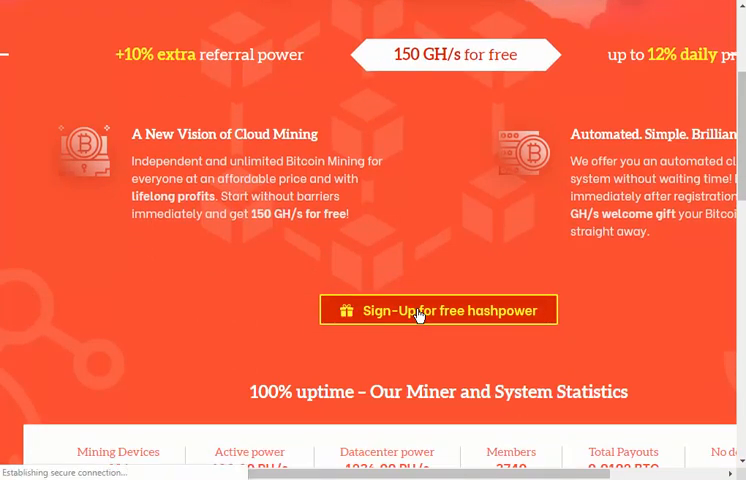
Open the free hashpower sign-up form with username, e-mail and password fields.
{"action": "left_click", "coordinate": [438, 310]}
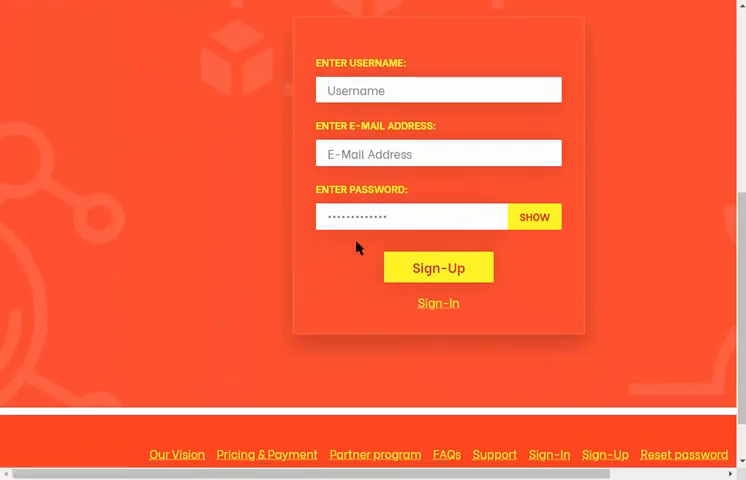
{"action": "mouse_move", "coordinate": [398, 263]}
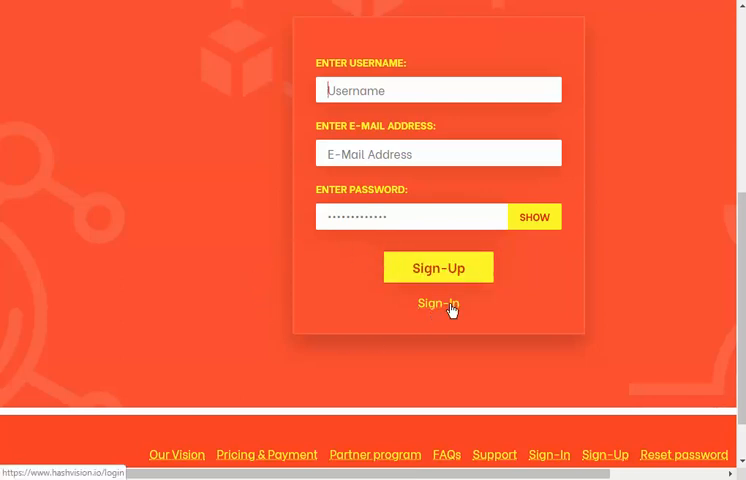
{"action": "mouse_move", "coordinate": [331, 329]}
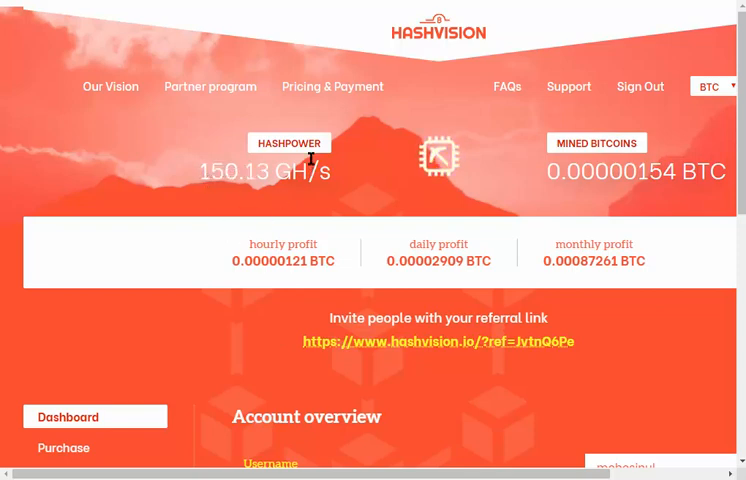
{"action": "mouse_move", "coordinate": [556, 131]}
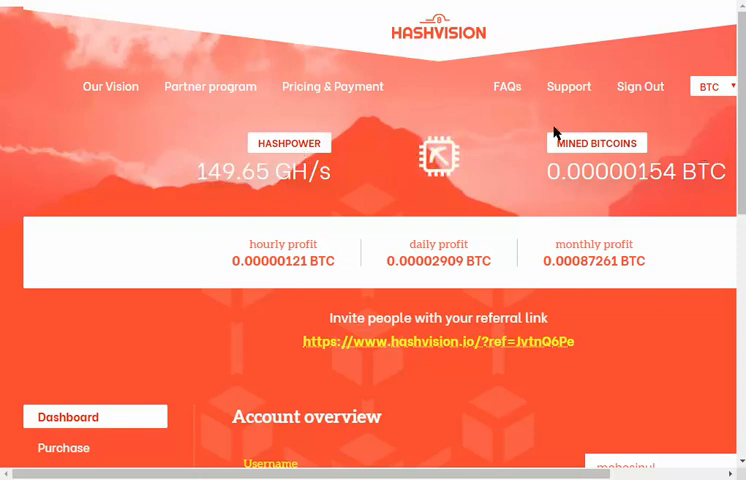
{"action": "mouse_move", "coordinate": [537, 179]}
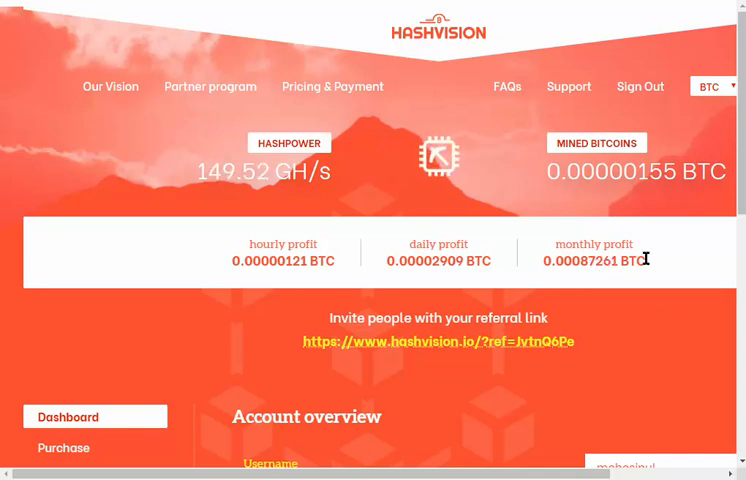
{"action": "mouse_move", "coordinate": [507, 131]}
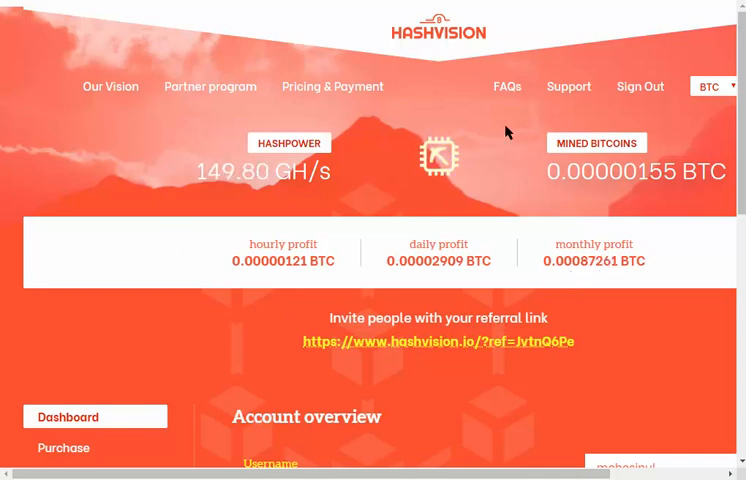
Scroll to the hashpower & profit calculator and select the Your Price value.
{"action": "scroll", "scroll_direction": "down", "scroll_amount": 3}
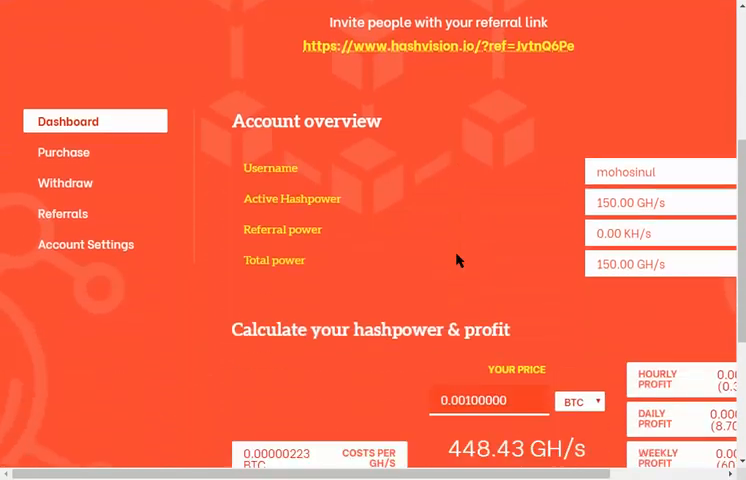
{"action": "scroll", "scroll_direction": "down", "scroll_amount": 3}
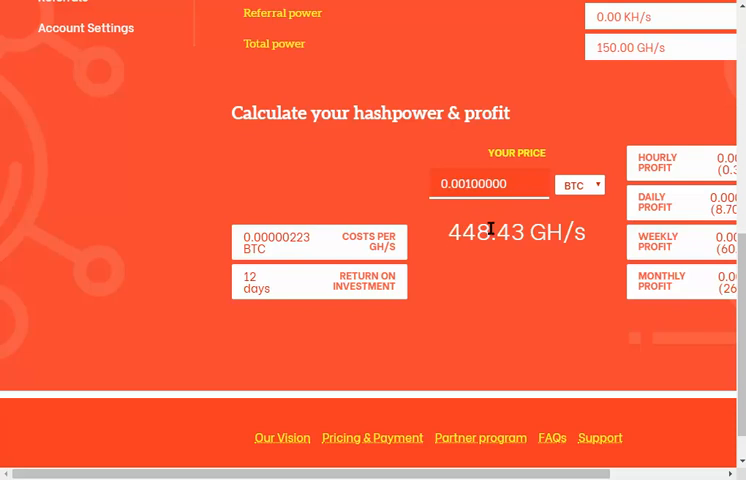
{"action": "double_click", "coordinate": [486, 231]}
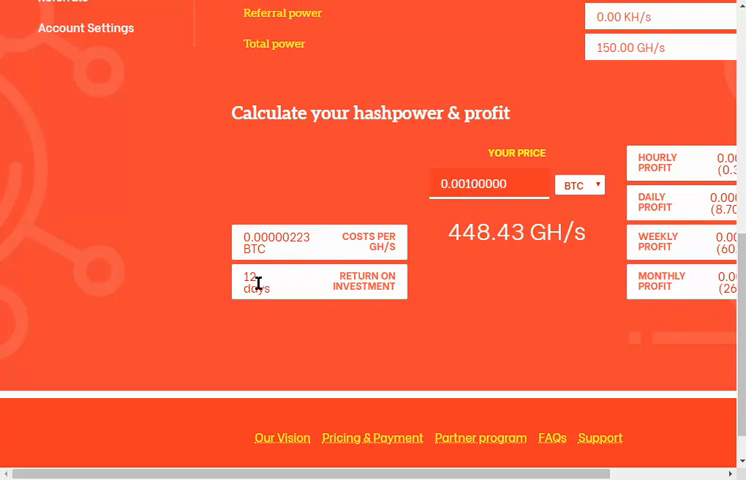
{"action": "mouse_move", "coordinate": [355, 266]}
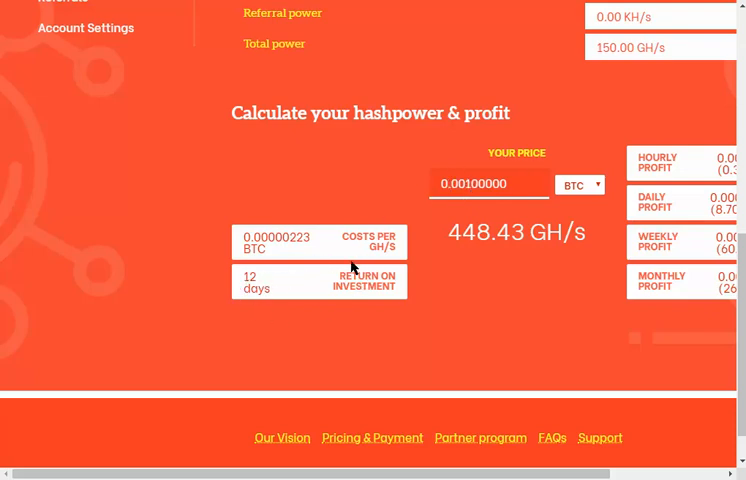
{"action": "mouse_move", "coordinate": [519, 268]}
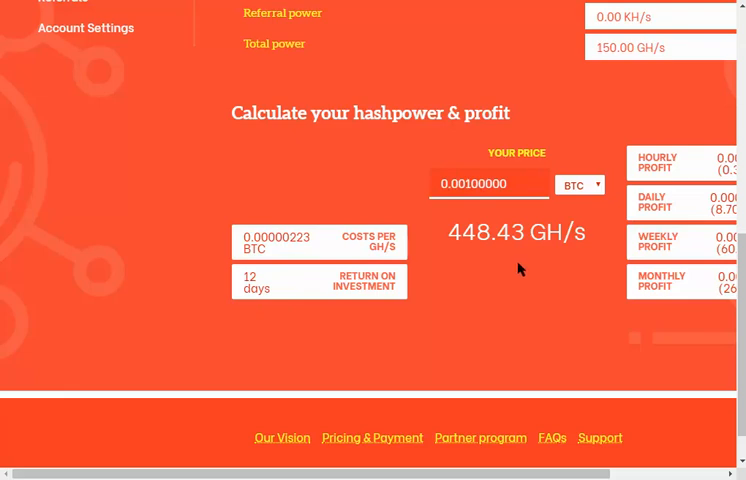
{"action": "mouse_move", "coordinate": [519, 268]}
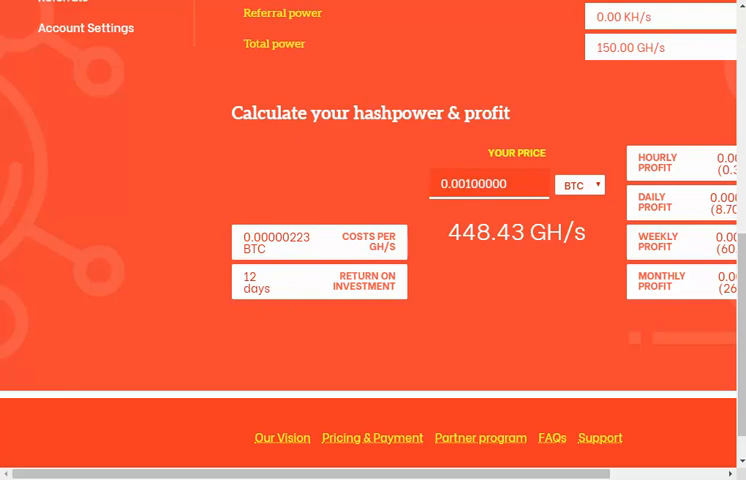
{"action": "mouse_move", "coordinate": [341, 244]}
{"action": "type", "text": "0.00134000"}
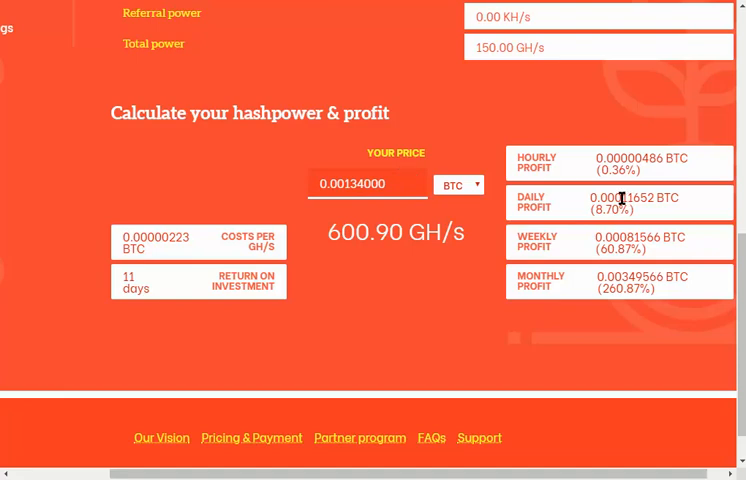
{"action": "mouse_move", "coordinate": [521, 223]}
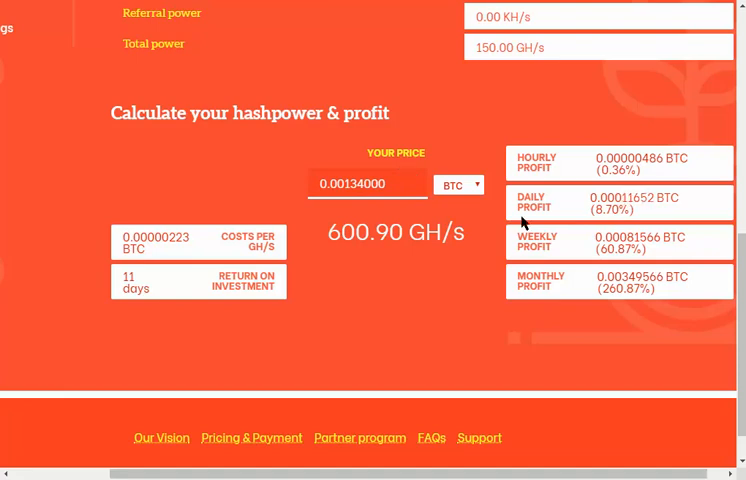
Launch Windows Calculator and multiply the 0.0001165 daily profit by 9.
{"action": "left_click", "coordinate": [10, 475]}
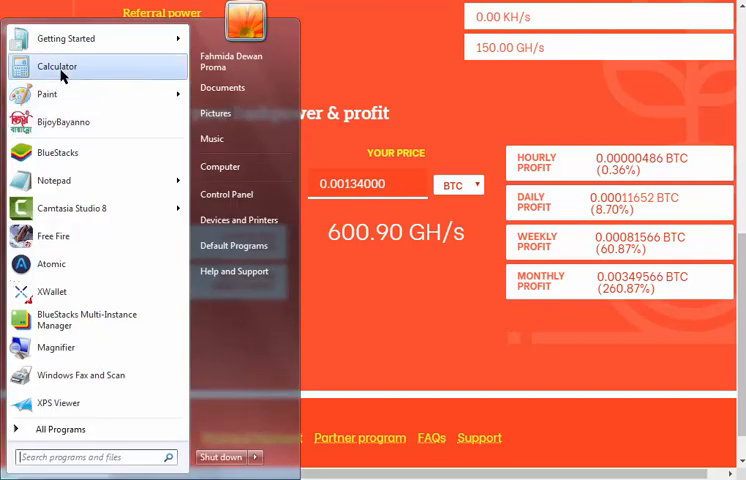
{"action": "left_click", "coordinate": [57, 66]}
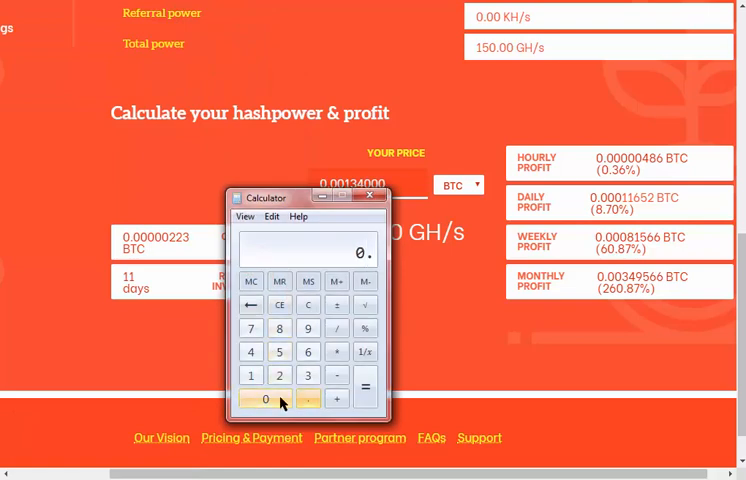
{"action": "left_click", "coordinate": [250, 375]}
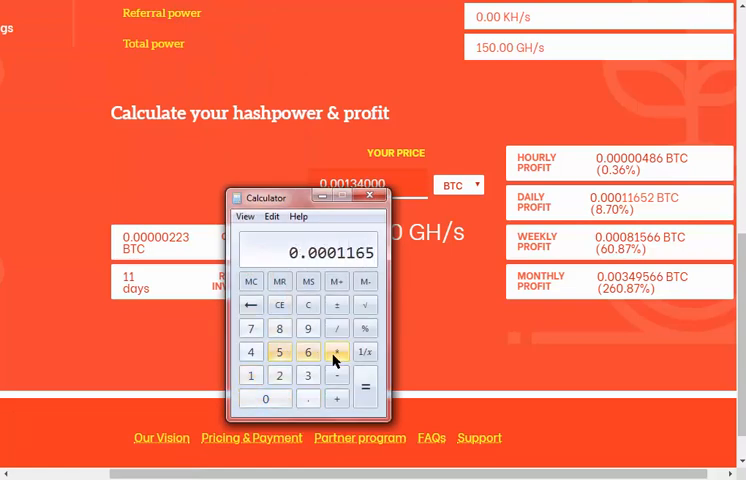
{"action": "left_click", "coordinate": [365, 387]}
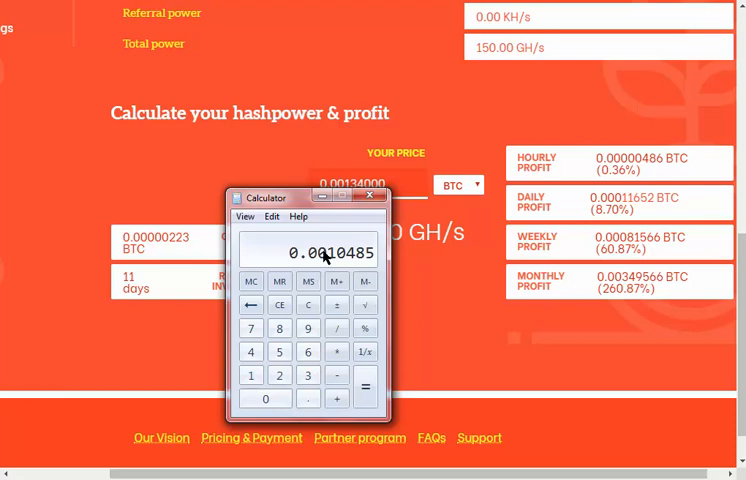
{"action": "mouse_move", "coordinate": [337, 271]}
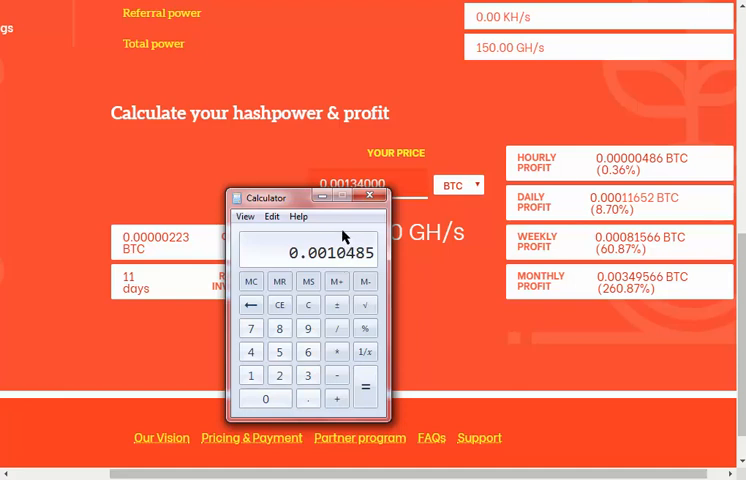
Put a 0.1 BTC price into the calculator's Your Price field.
{"action": "left_click", "coordinate": [371, 197]}
{"action": "type", "text": "0.01"}
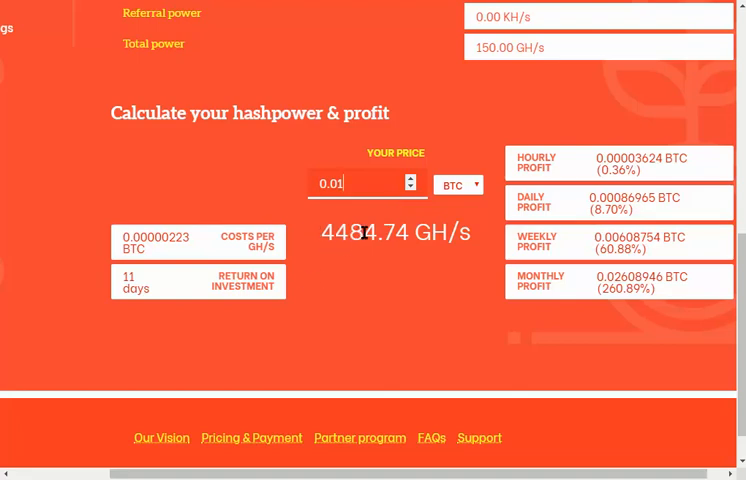
{"action": "mouse_move", "coordinate": [490, 250]}
{"action": "type", "text": "0.1"}
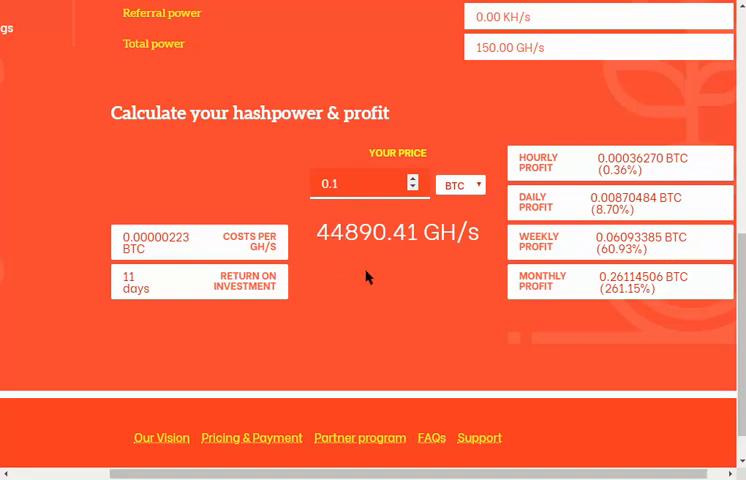
{"action": "left_click", "coordinate": [360, 183]}
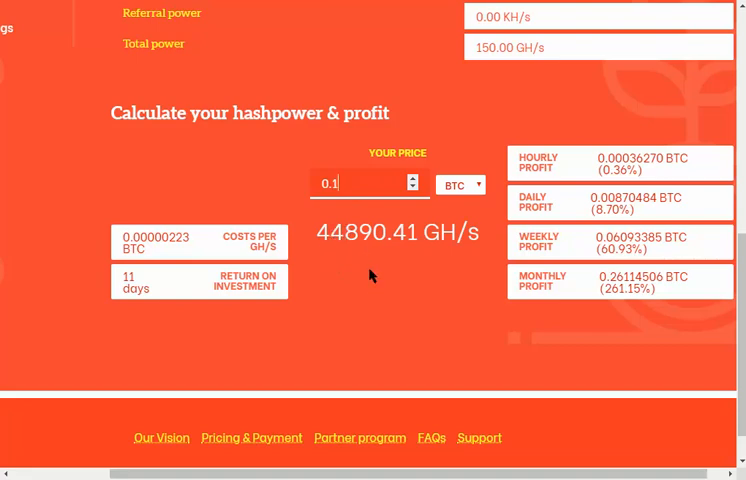
{"action": "mouse_move", "coordinate": [400, 307]}
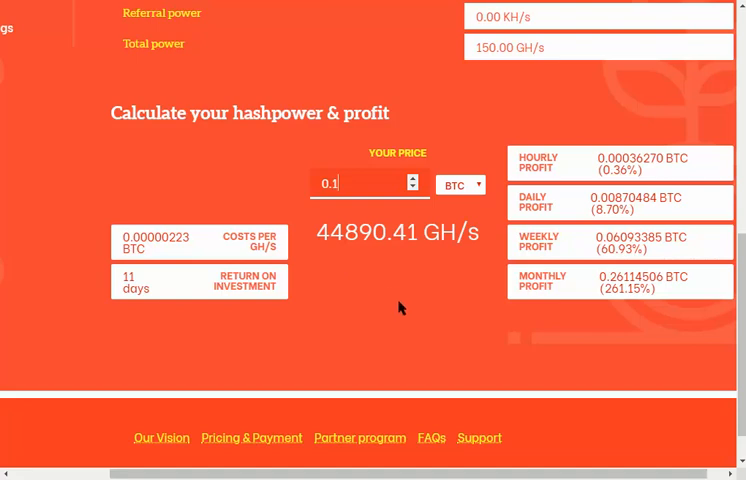
{"action": "mouse_move", "coordinate": [391, 318]}
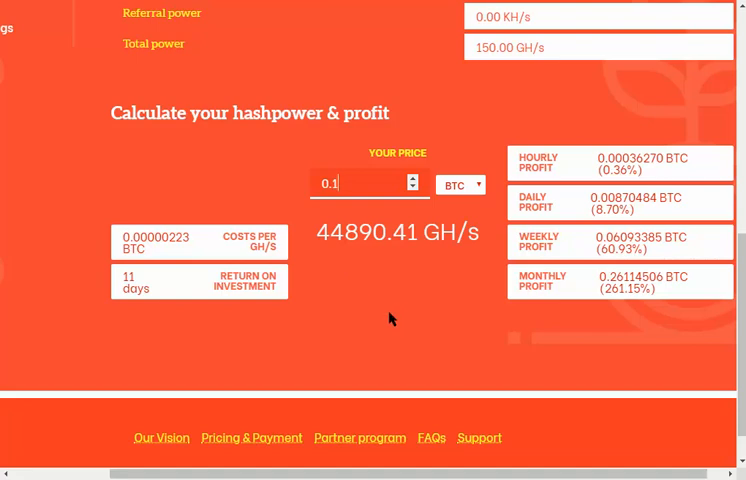
{"action": "mouse_move", "coordinate": [399, 321]}
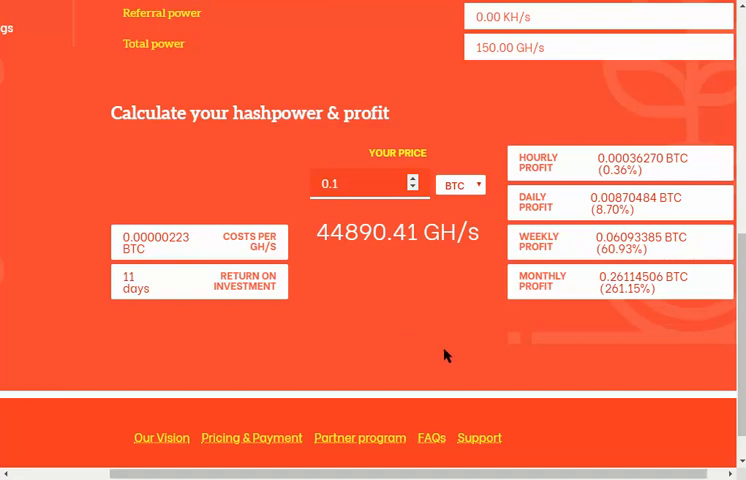
{"action": "mouse_move", "coordinate": [381, 257]}
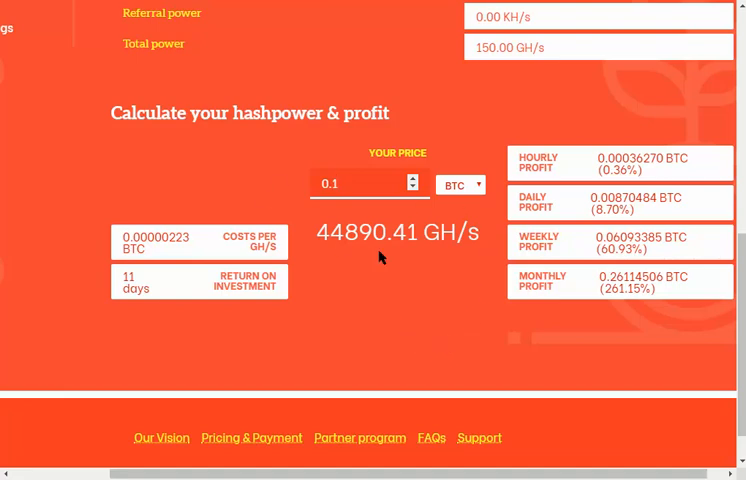
{"action": "mouse_move", "coordinate": [598, 284]}
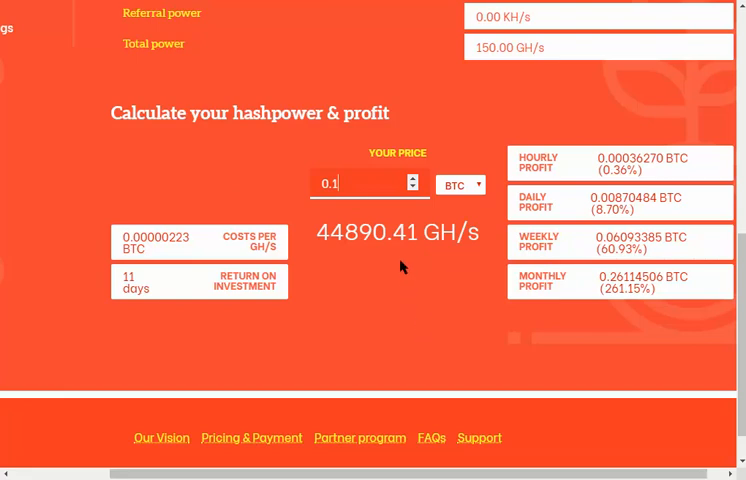
{"action": "mouse_move", "coordinate": [424, 357]}
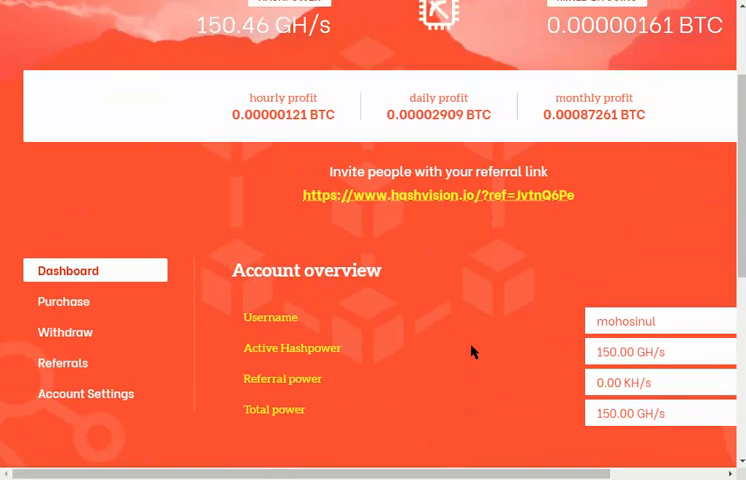
Go to the sidebar's Purchase page and scroll to the Choose your hashpower price box.
{"action": "scroll", "scroll_direction": "down", "scroll_amount": 3}
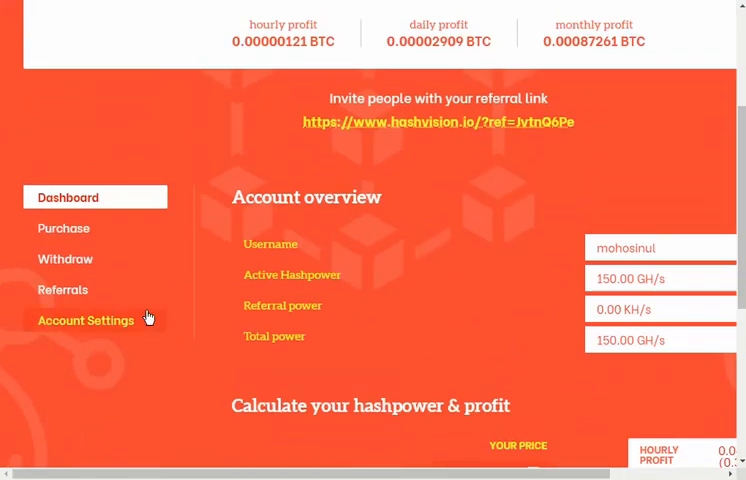
{"action": "left_click", "coordinate": [63, 228]}
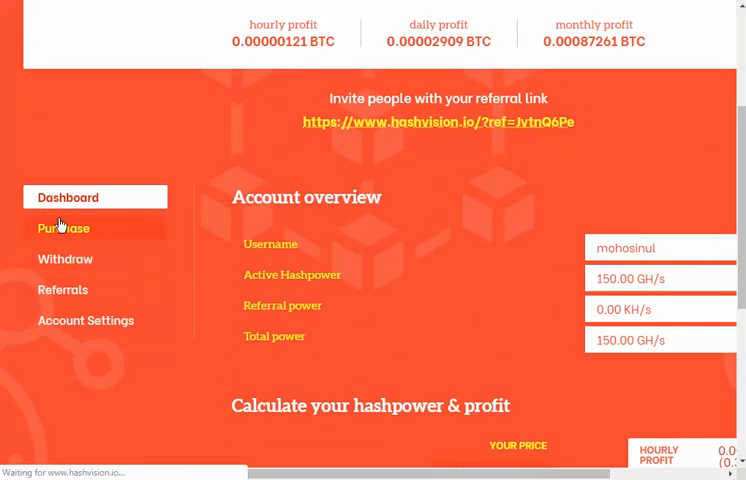
{"action": "left_click", "coordinate": [62, 228]}
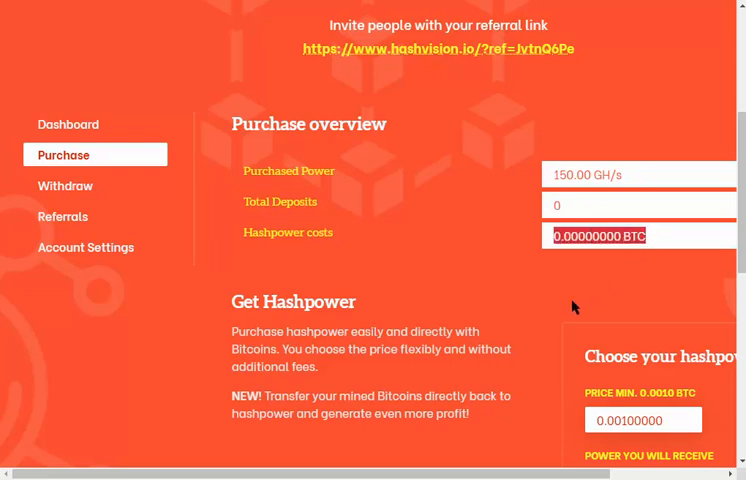
{"action": "scroll", "scroll_direction": "down", "scroll_amount": 3}
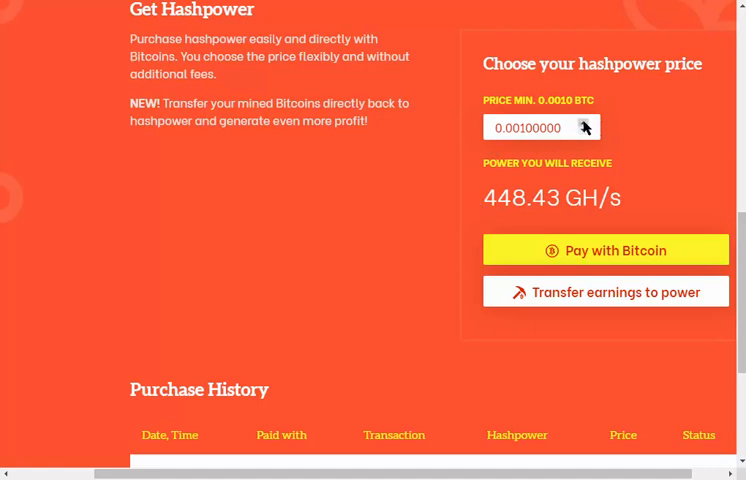
Type a new BTC amount into the PRICE MIN. 0.0010 BTC field.
{"action": "type", "text": "0.0019"}
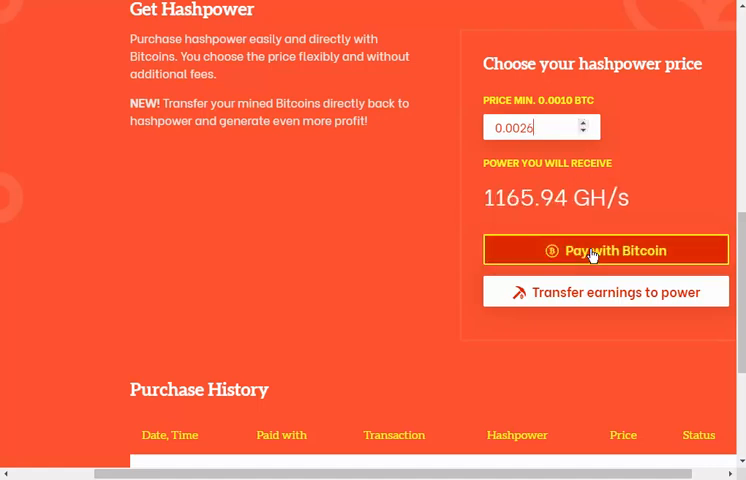
Choose Pay with Bitcoin and scroll to the payment QR code and deposit address.
{"action": "left_click", "coordinate": [605, 250]}
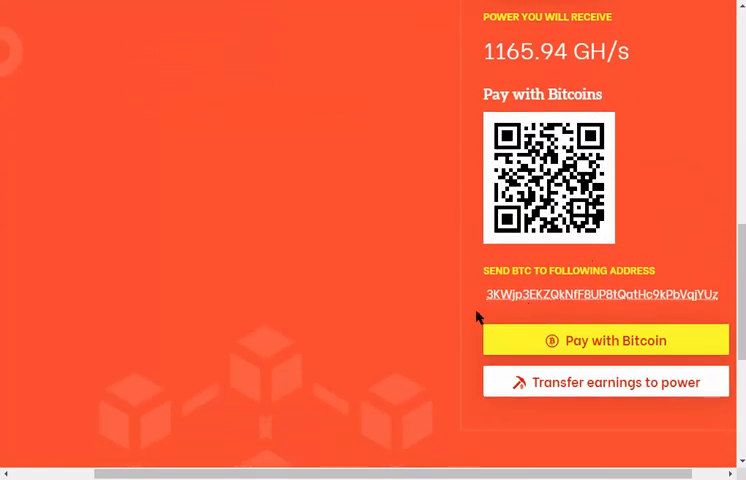
{"action": "scroll", "scroll_direction": "up", "scroll_amount": 3}
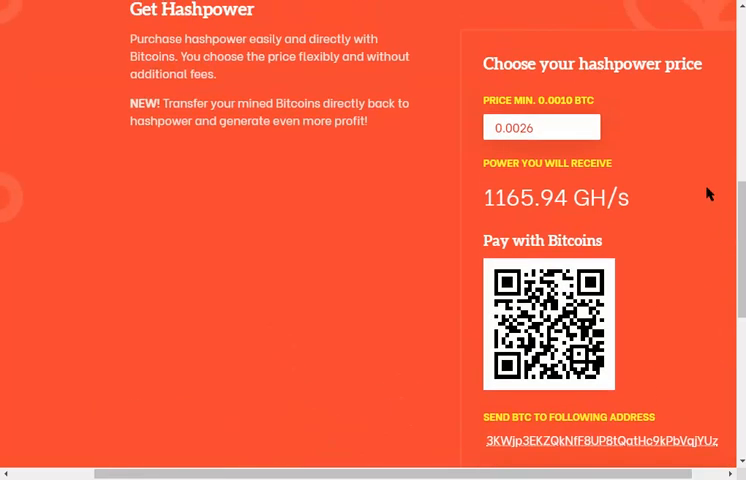
{"action": "scroll", "scroll_direction": "down", "scroll_amount": 3}
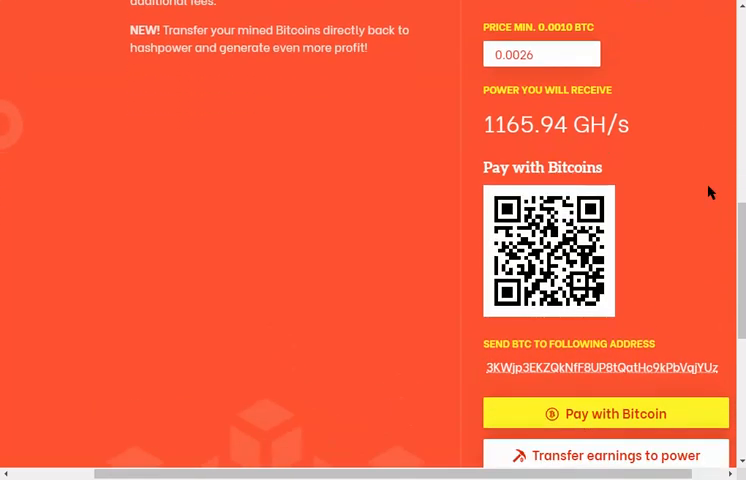
{"action": "mouse_move", "coordinate": [557, 146]}
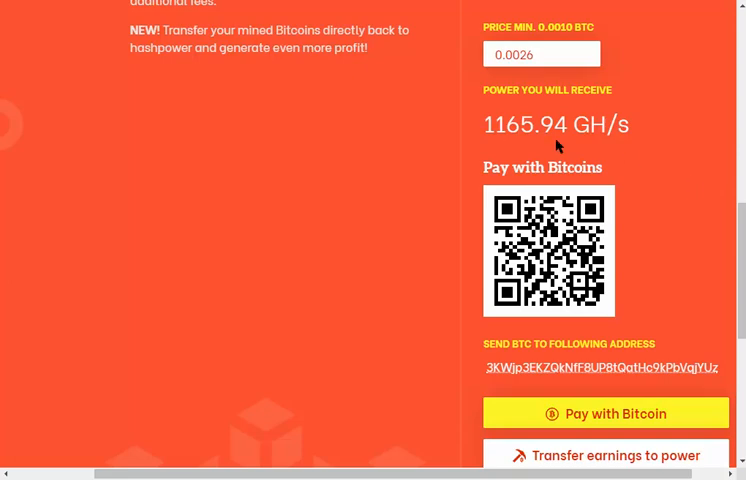
{"action": "left_click_drag", "start_coordinate": [483, 124], "coordinate": [569, 124]}
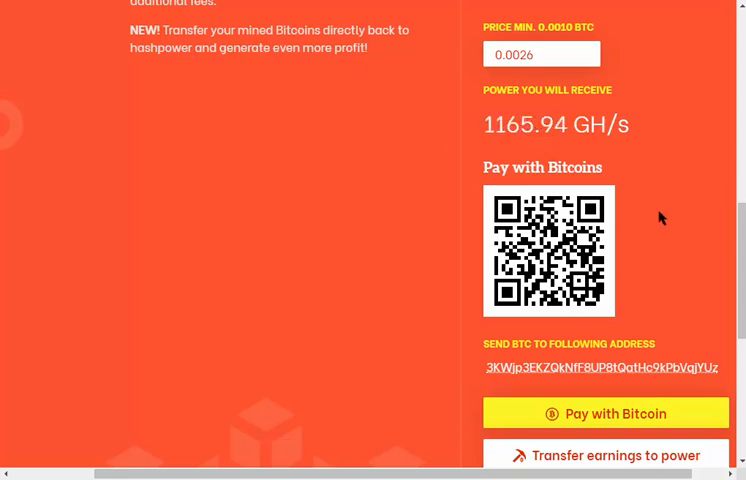
{"action": "scroll", "scroll_direction": "down", "scroll_amount": 3}
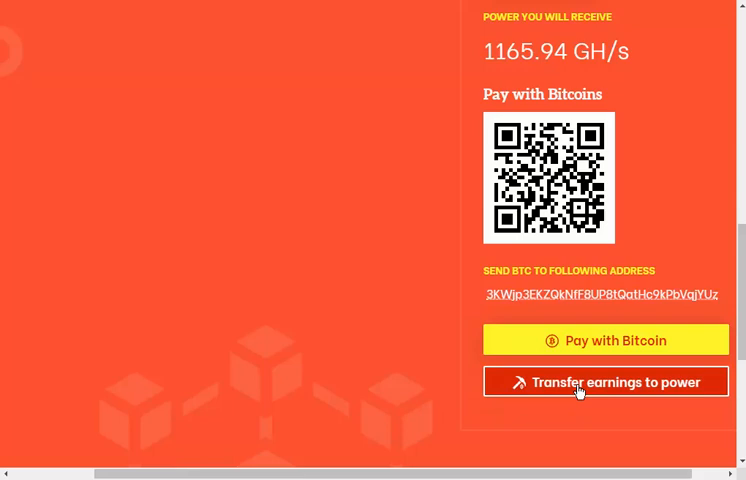
{"action": "mouse_move", "coordinate": [324, 384]}
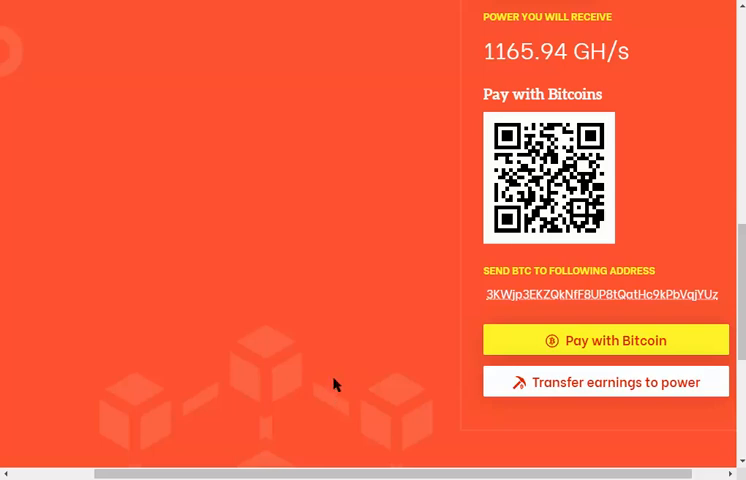
{"action": "mouse_move", "coordinate": [325, 371]}
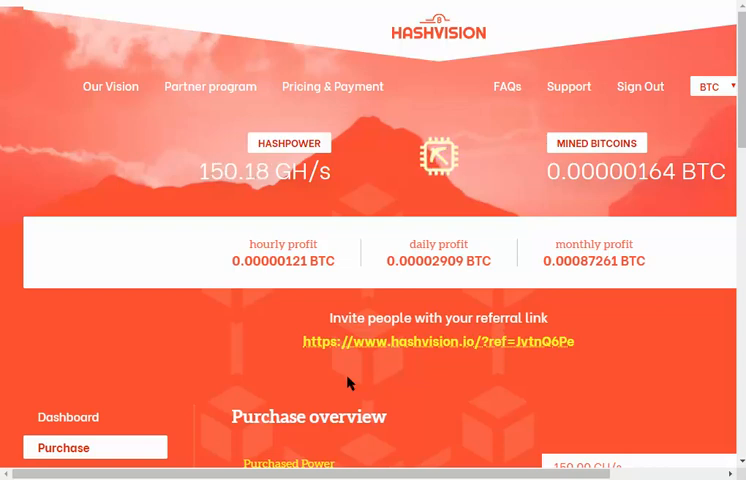
Open the Withdraw page showing the 0.00000161 BTC balance and payout form.
{"action": "scroll", "scroll_direction": "down", "scroll_amount": 3}
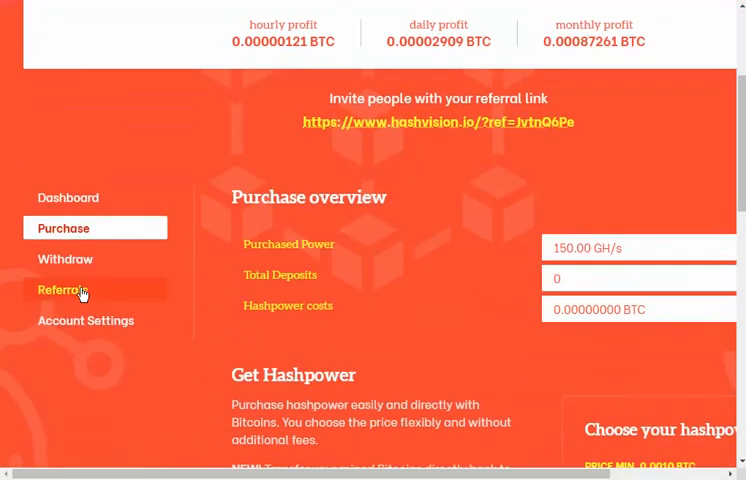
{"action": "left_click", "coordinate": [65, 259]}
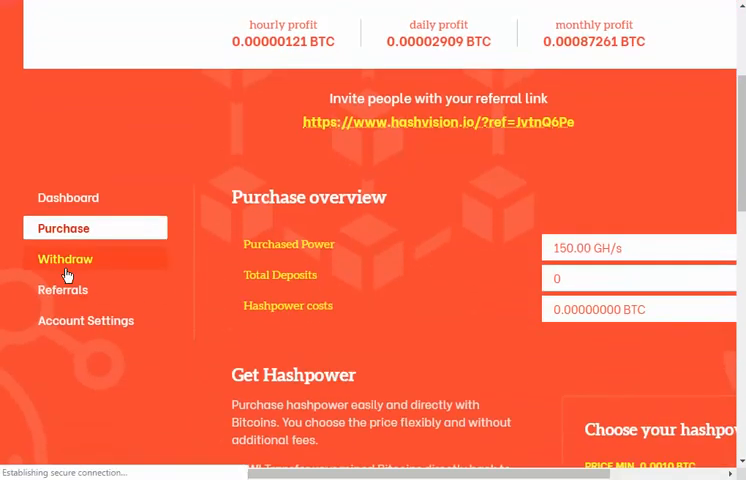
{"action": "left_click", "coordinate": [65, 259]}
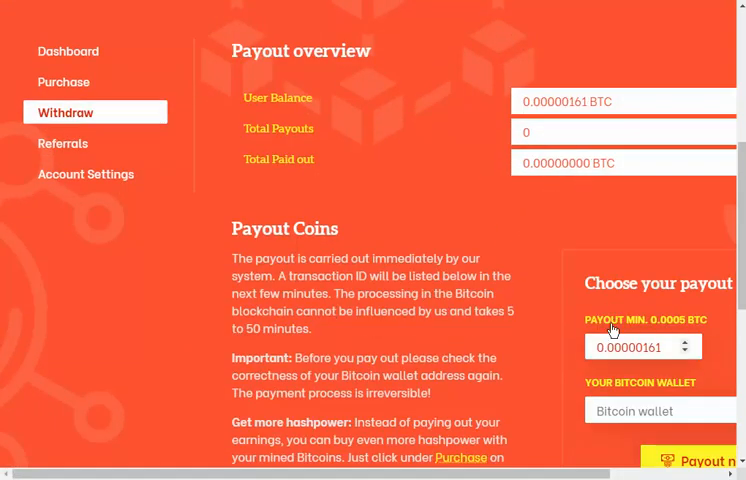
{"action": "mouse_move", "coordinate": [690, 335]}
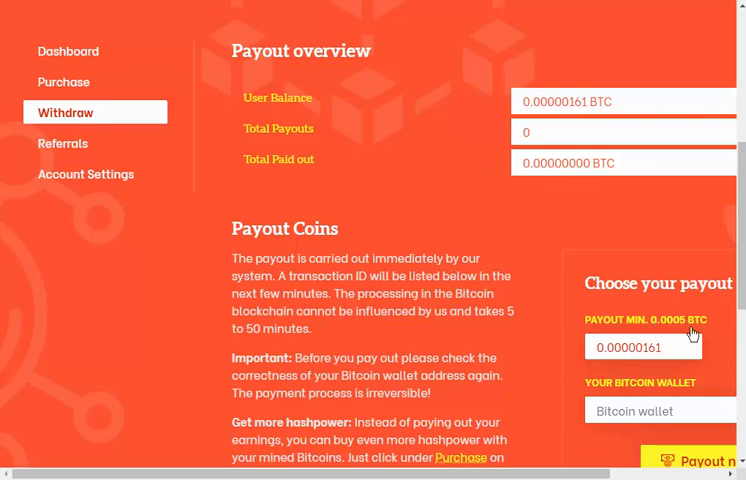
{"action": "mouse_move", "coordinate": [537, 248]}
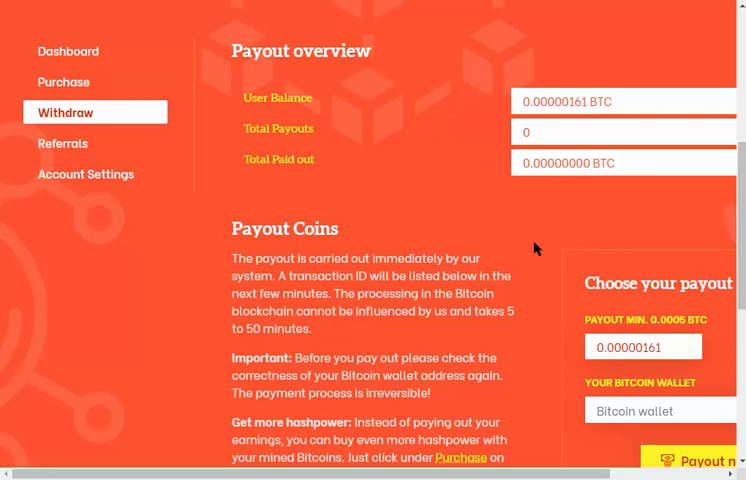
{"action": "mouse_move", "coordinate": [581, 131]}
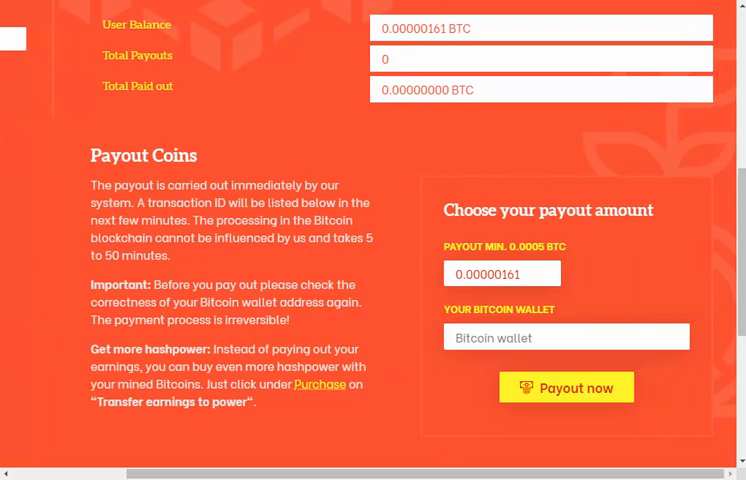
{"action": "mouse_move", "coordinate": [435, 392]}
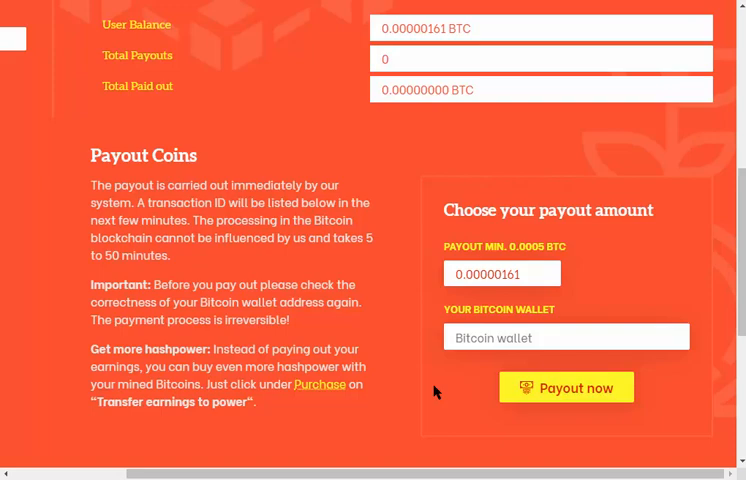
{"action": "mouse_move", "coordinate": [386, 223]}
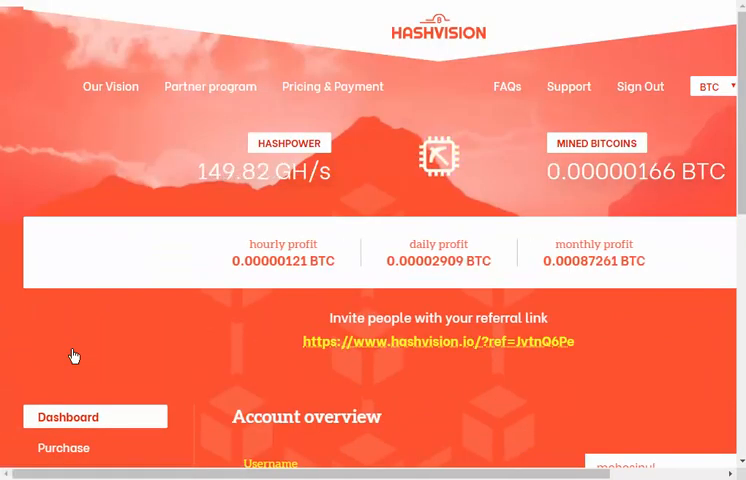
{"action": "mouse_move", "coordinate": [428, 356]}
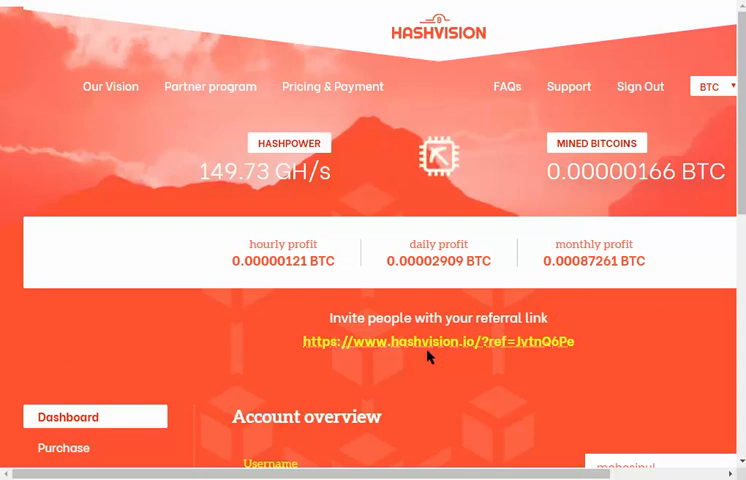